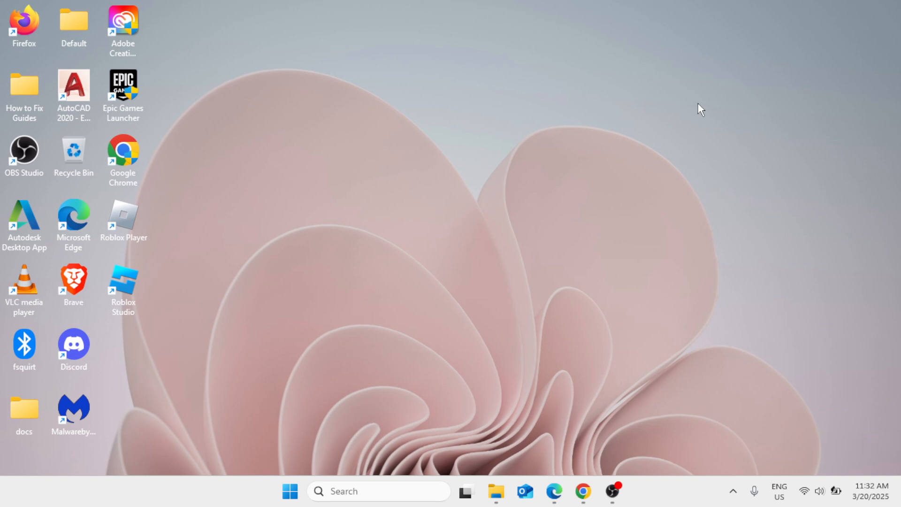
{"action": "mouse_move", "coordinate": [465, 311]}
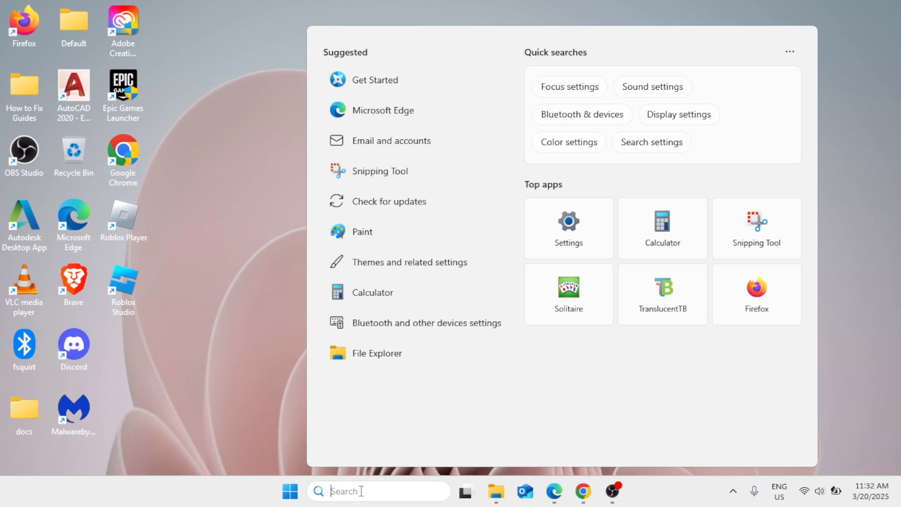
Search for 'edge' and launch Microsoft Edge from the results
{"action": "type", "text": "edge"}
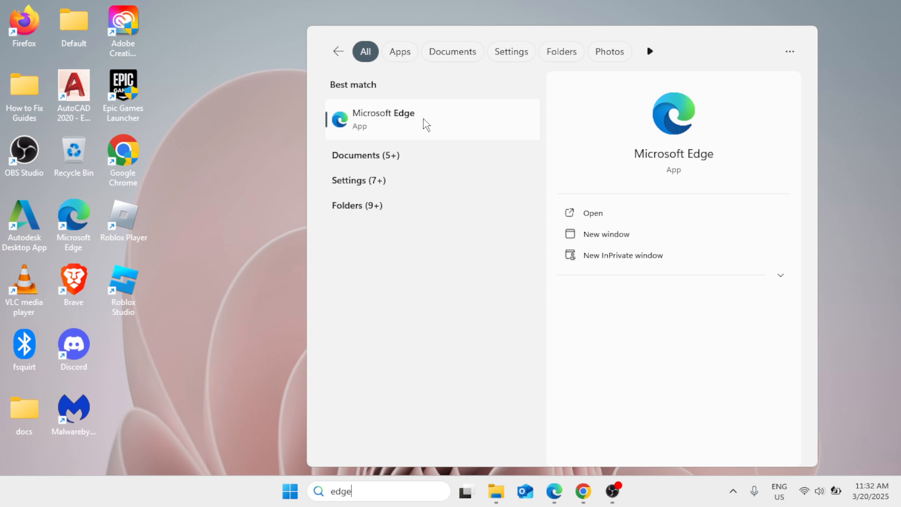
{"action": "left_click", "coordinate": [382, 119]}
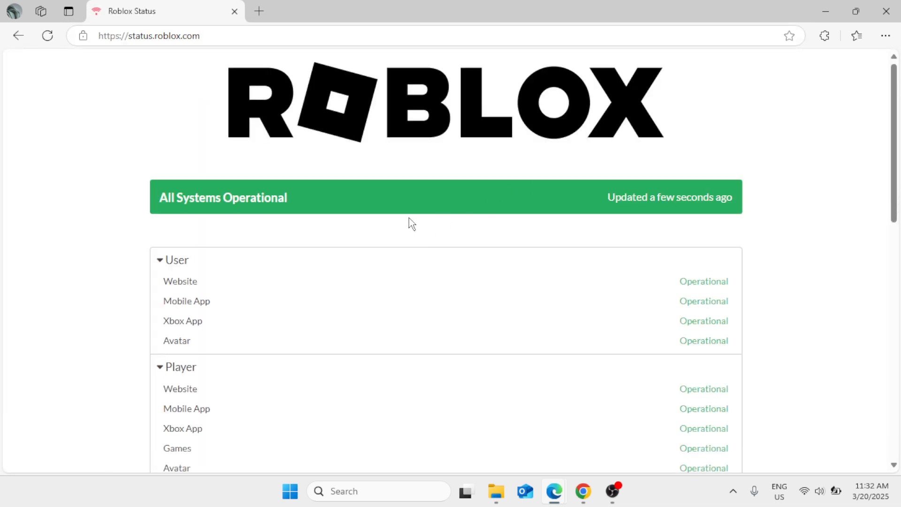
{"action": "mouse_move", "coordinate": [432, 248]}
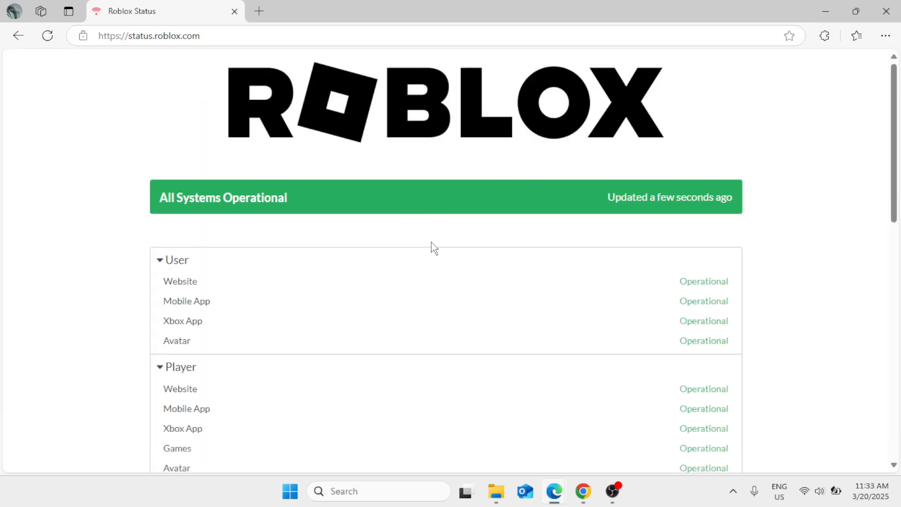
Scroll the Roblox Status page to confirm all services, including Creator services, are operational
{"action": "scroll", "scroll_direction": "down", "scroll_amount": 3}
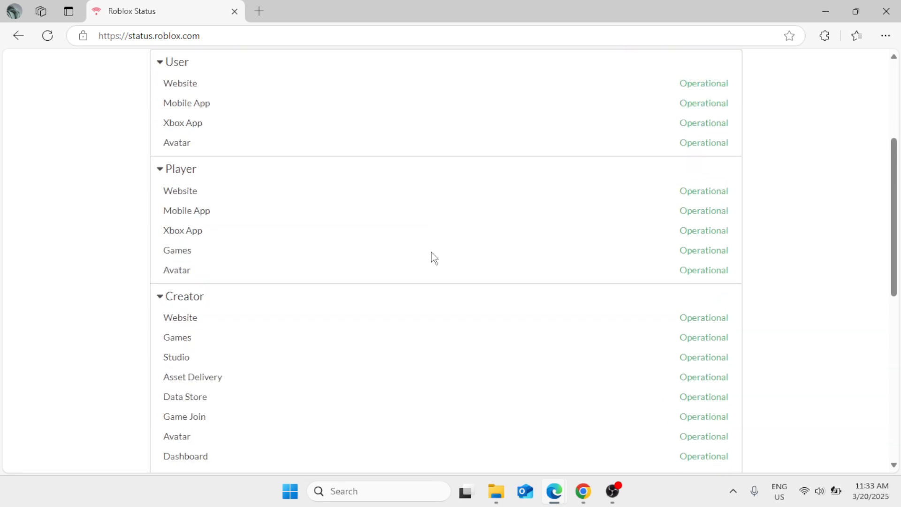
{"action": "scroll", "scroll_direction": "up", "scroll_amount": 3}
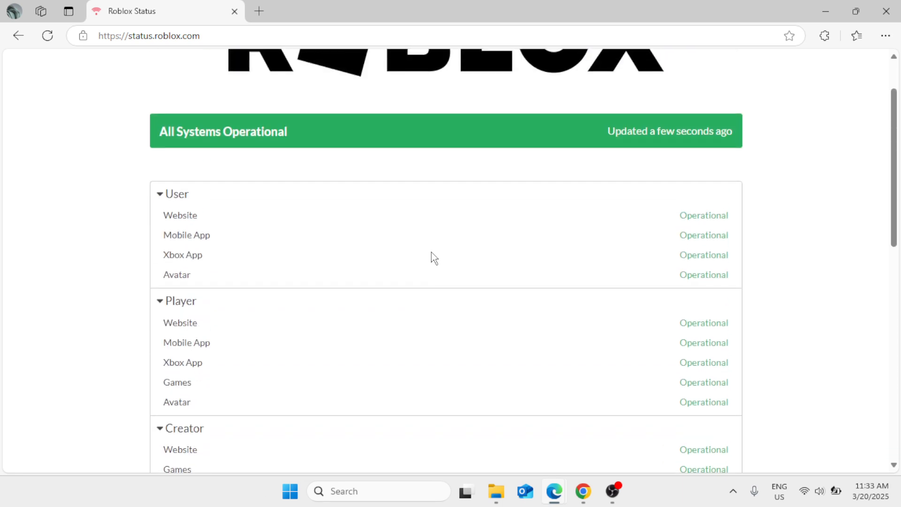
{"action": "scroll", "scroll_direction": "up", "scroll_amount": 3}
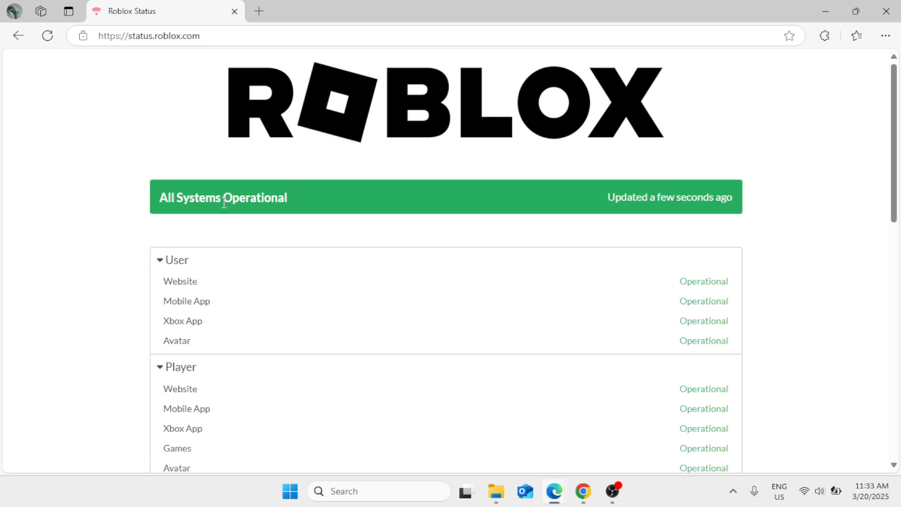
{"action": "mouse_move", "coordinate": [336, 223]}
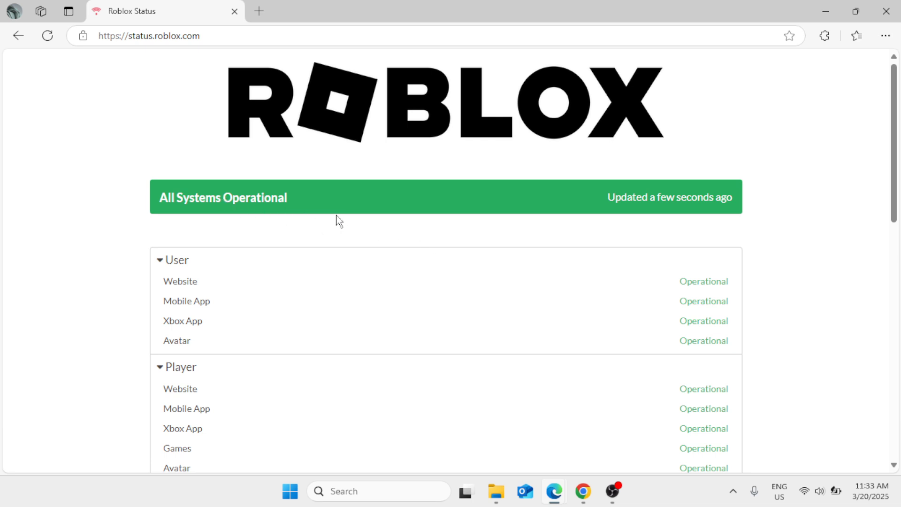
{"action": "mouse_move", "coordinate": [57, 35]}
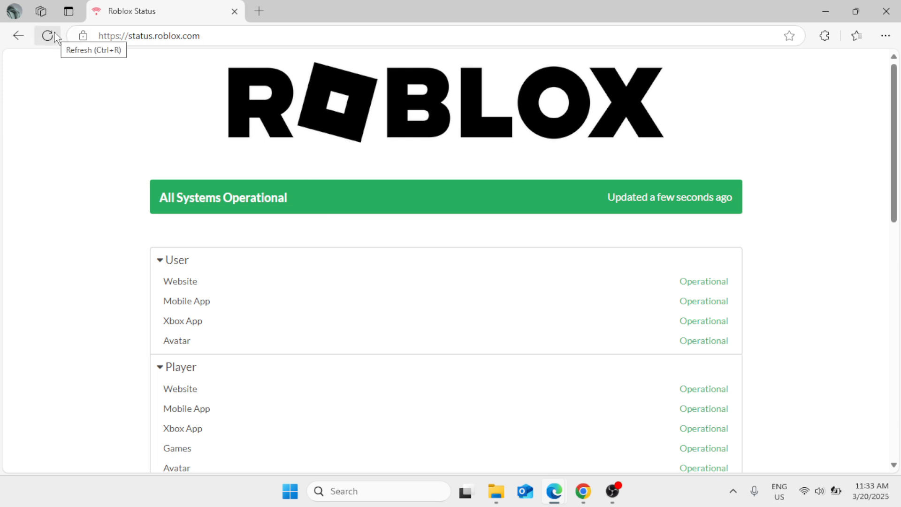
{"action": "mouse_move", "coordinate": [324, 203]}
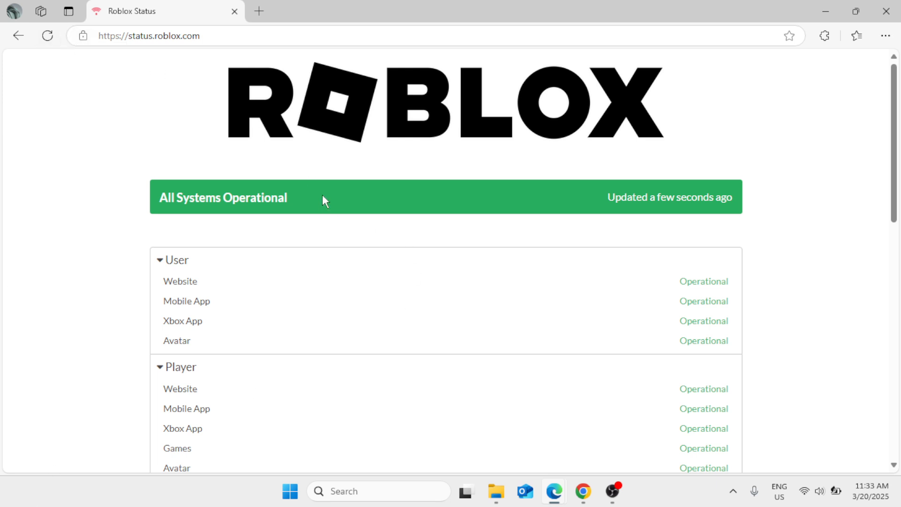
{"action": "mouse_move", "coordinate": [213, 223]}
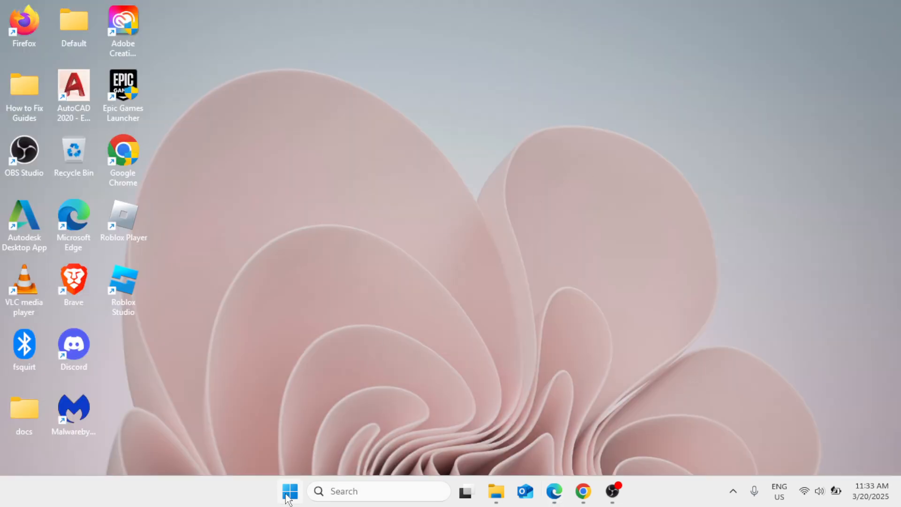
Launch Settings from Start and review the VPN page under Network & internet
{"action": "left_click", "coordinate": [288, 504]}
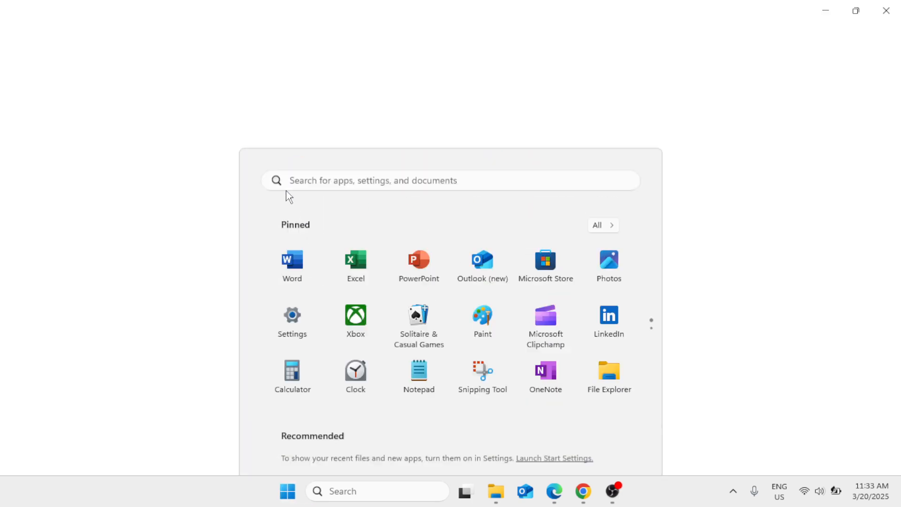
{"action": "left_click", "coordinate": [292, 315]}
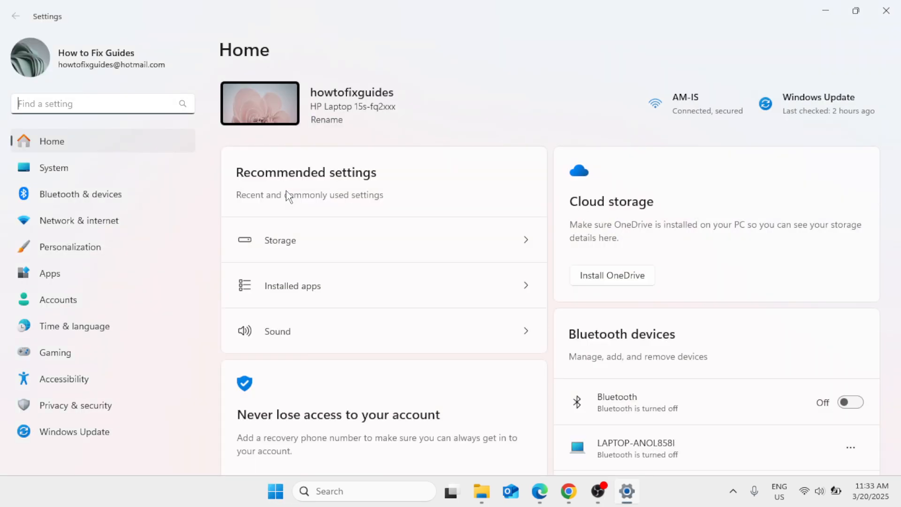
{"action": "mouse_move", "coordinate": [116, 167]}
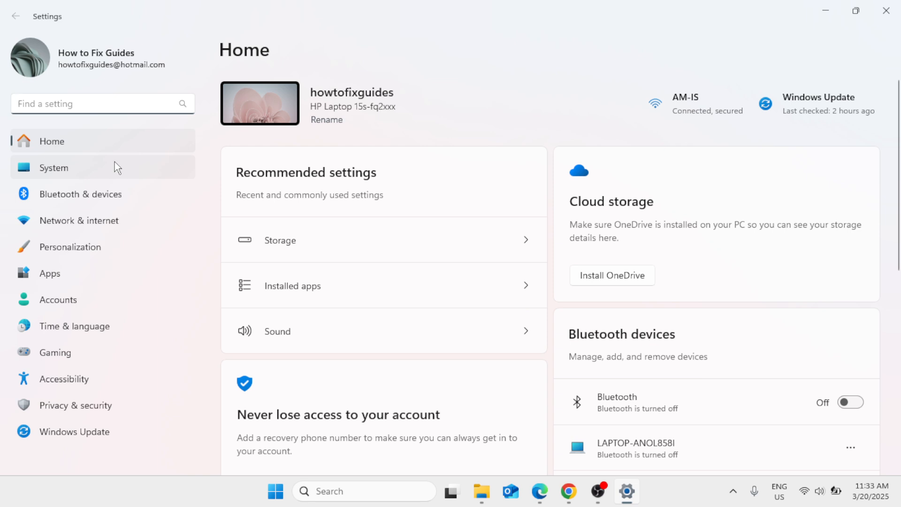
{"action": "left_click", "coordinate": [79, 220]}
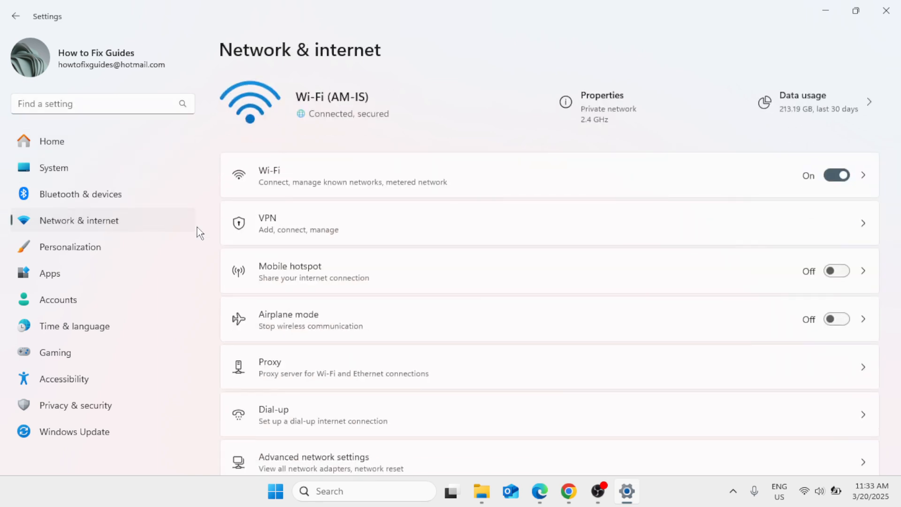
{"action": "scroll", "scroll_direction": "down", "scroll_amount": 3}
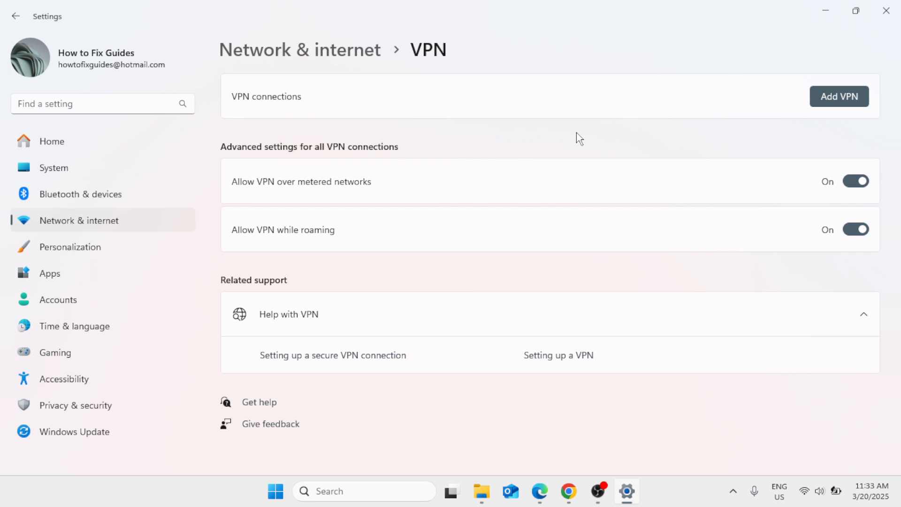
{"action": "mouse_move", "coordinate": [806, 61]}
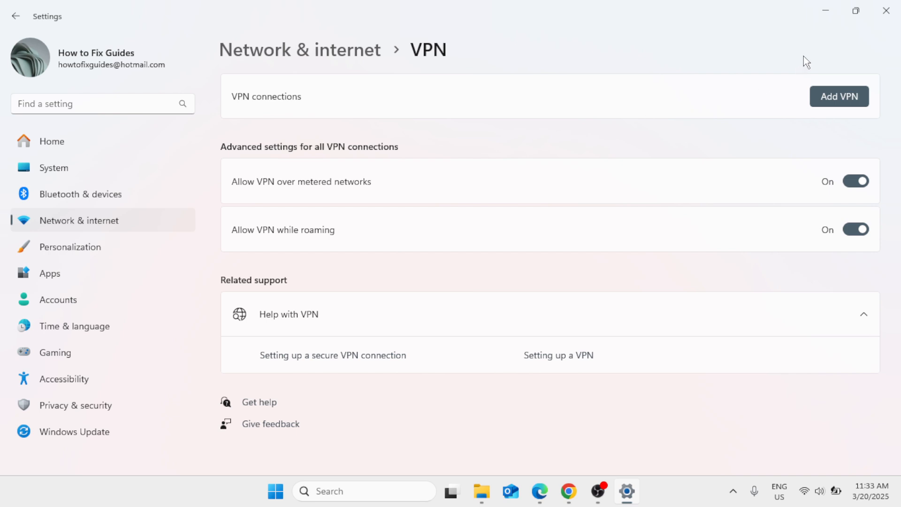
{"action": "mouse_move", "coordinate": [885, 9]}
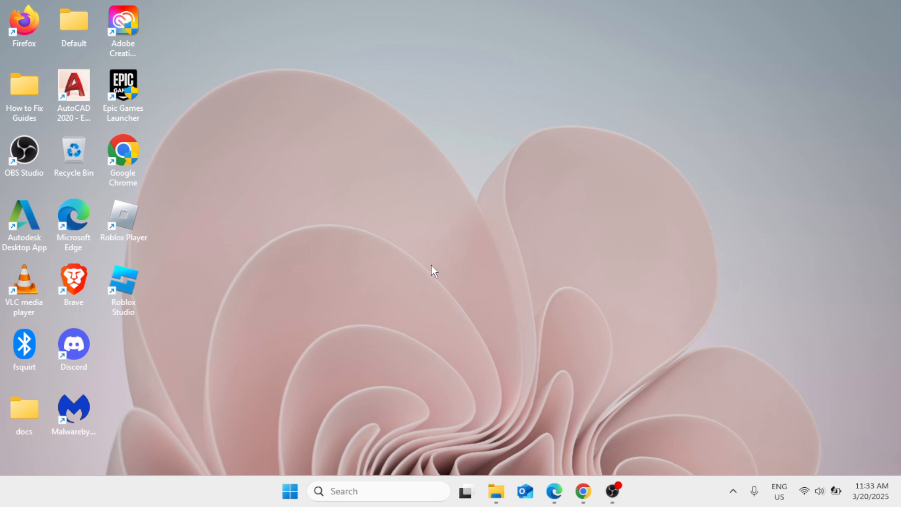
Run ncpa.cpl from taskbar search to open Network Connections
{"action": "left_click", "coordinate": [371, 491]}
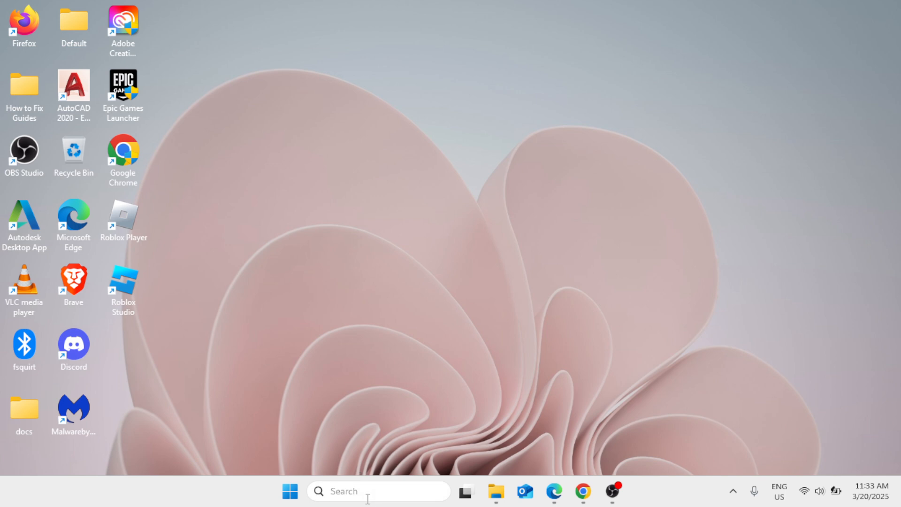
{"action": "type", "text": "ncp"}
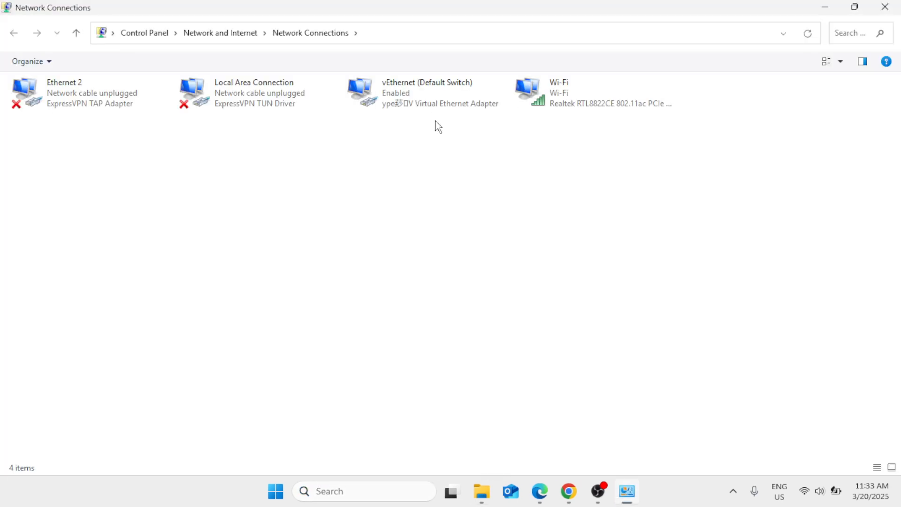
{"action": "mouse_move", "coordinate": [478, 146]}
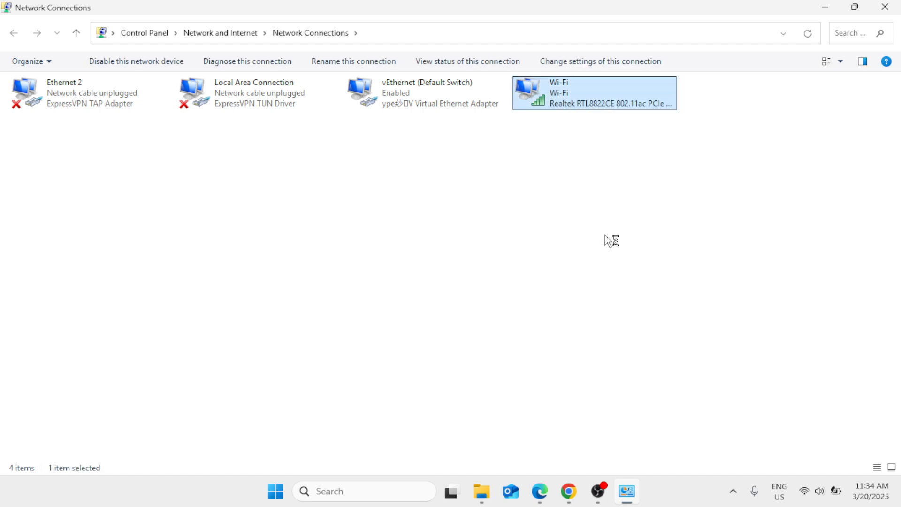
Open the Wi-Fi adapter's Internet Protocol Version 4 (TCP/IPv4) properties
{"action": "double_click", "coordinate": [594, 93]}
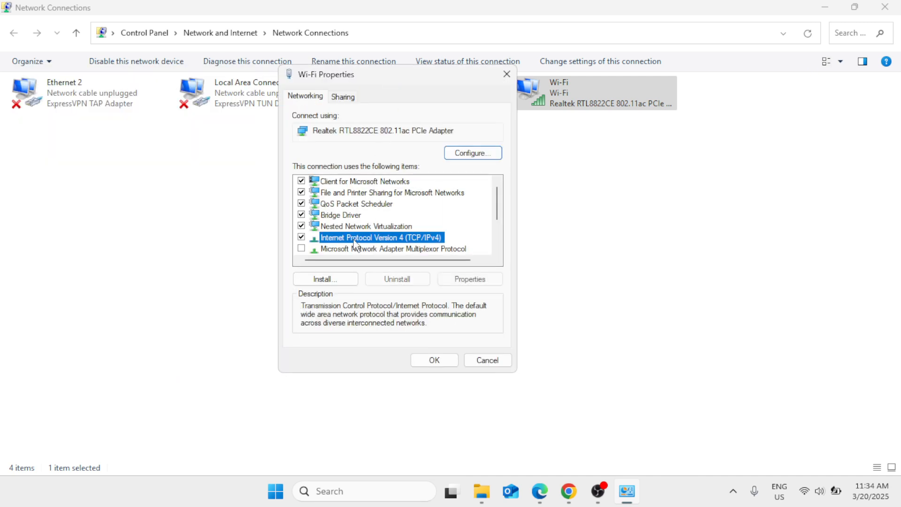
{"action": "left_click", "coordinate": [470, 279]}
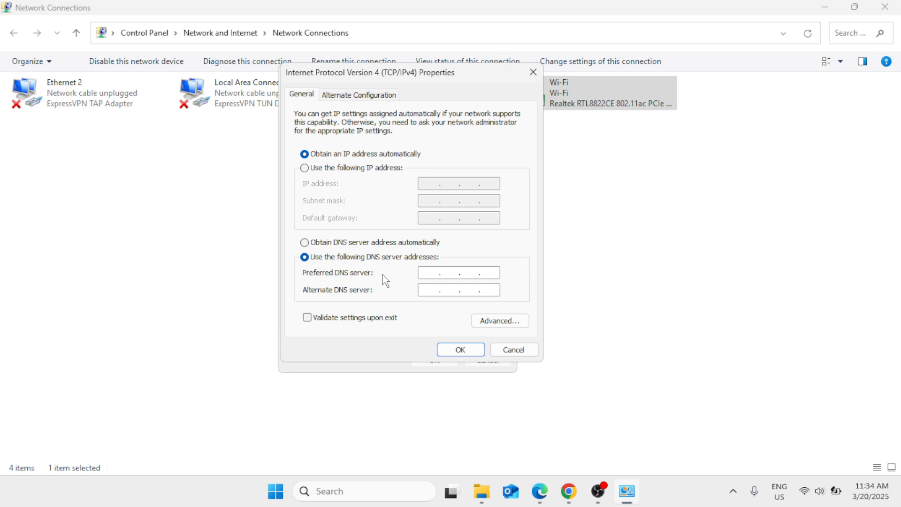
Enter preferred DNS 8.8.8.8 and alternate DNS 8.8.4.4, then confirm with OK
{"action": "left_click", "coordinate": [441, 272]}
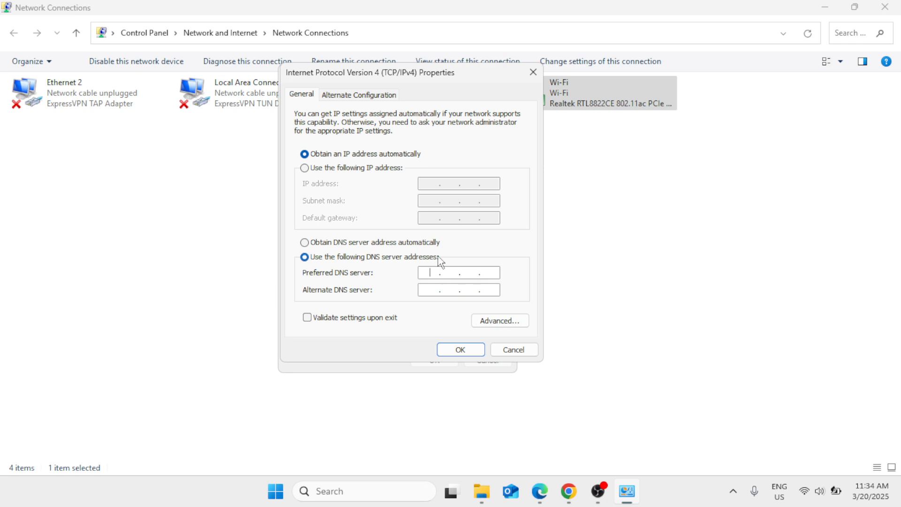
{"action": "mouse_move", "coordinate": [507, 253]}
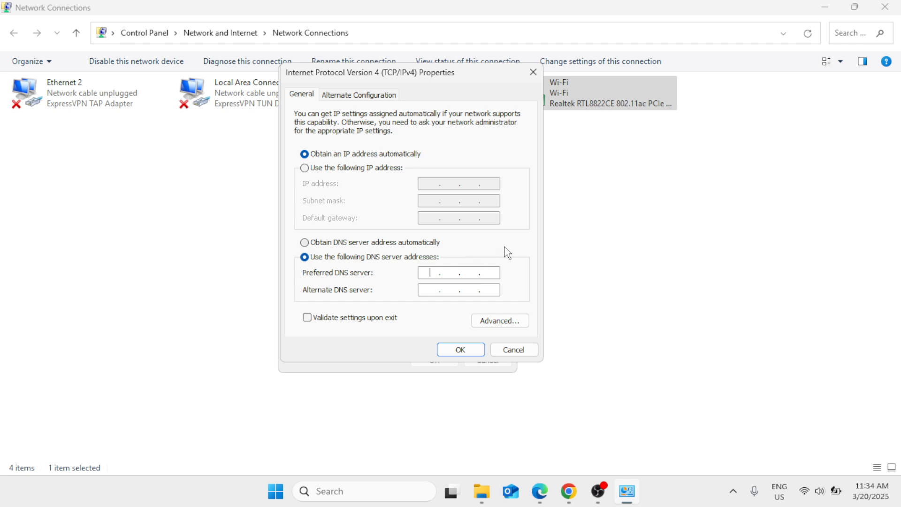
{"action": "mouse_move", "coordinate": [524, 254]}
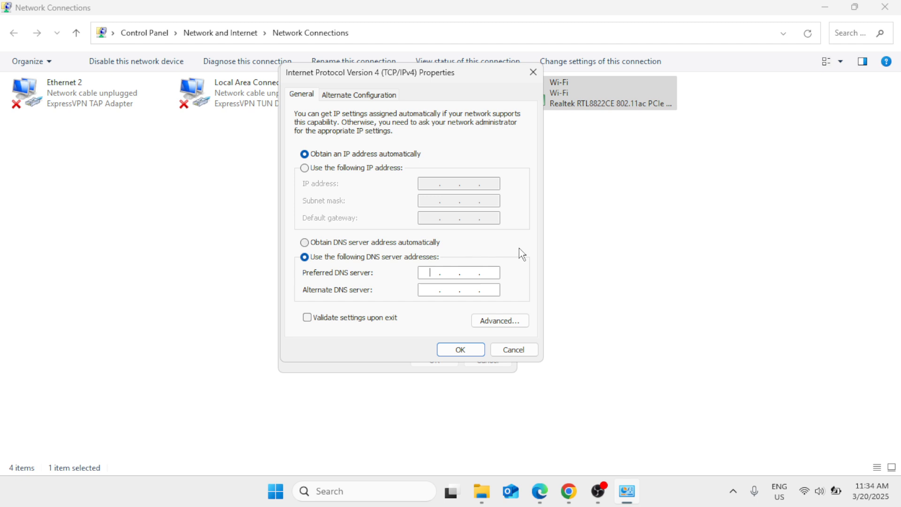
{"action": "type", "text": "8.8.8.8"}
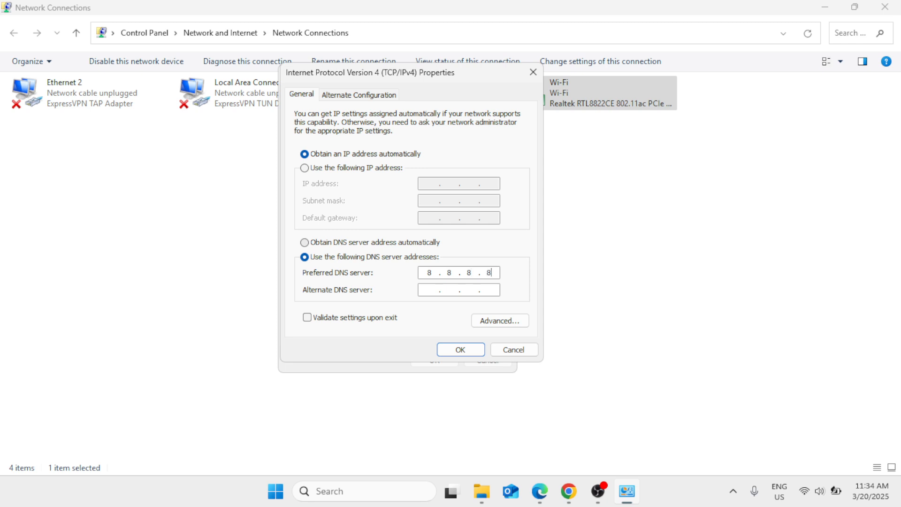
{"action": "left_click", "coordinate": [456, 290]}
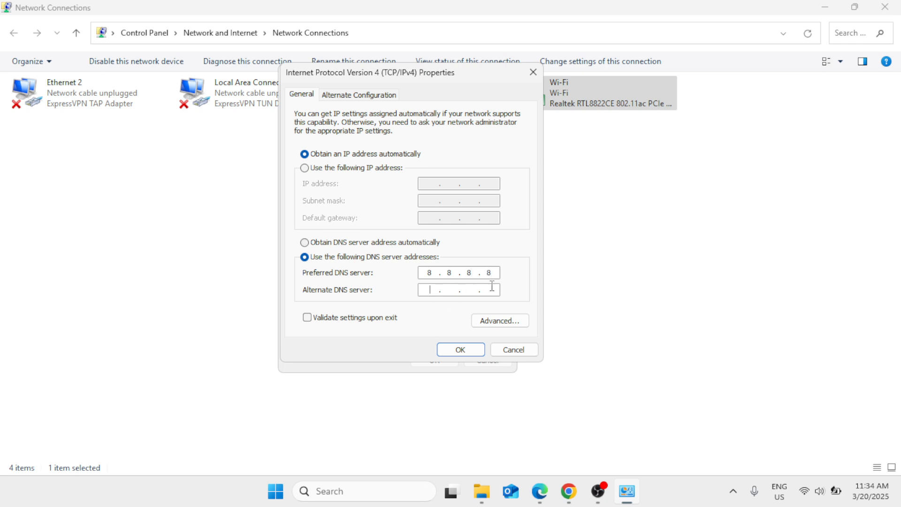
{"action": "type", "text": "8.8.4.4"}
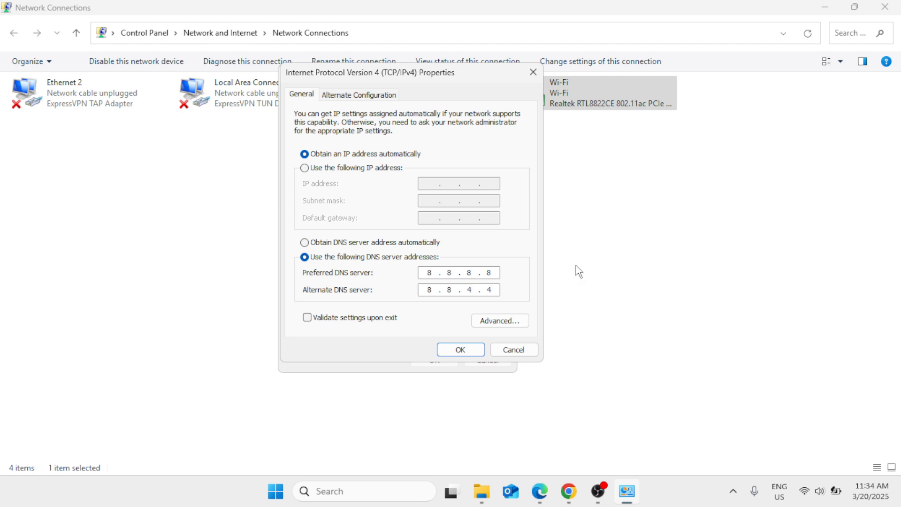
{"action": "left_click", "coordinate": [460, 349]}
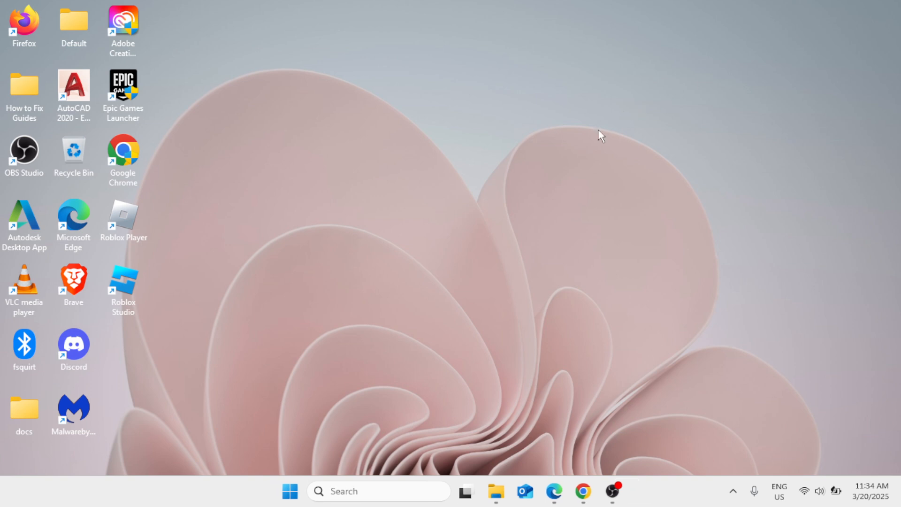
{"action": "mouse_move", "coordinate": [447, 184]}
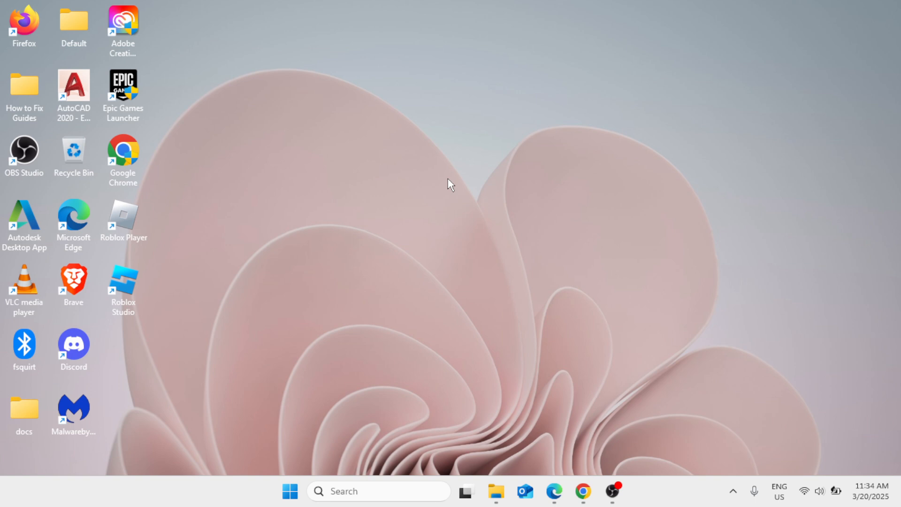
{"action": "mouse_move", "coordinate": [670, 442]}
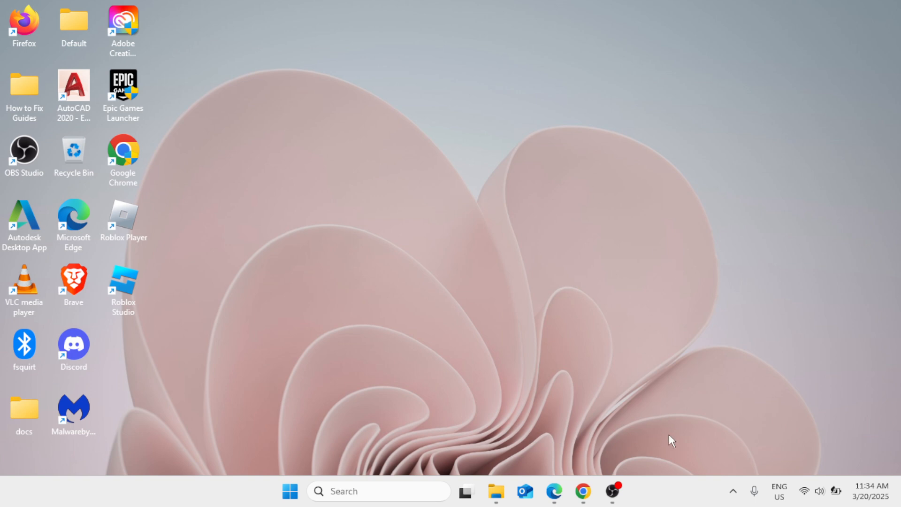